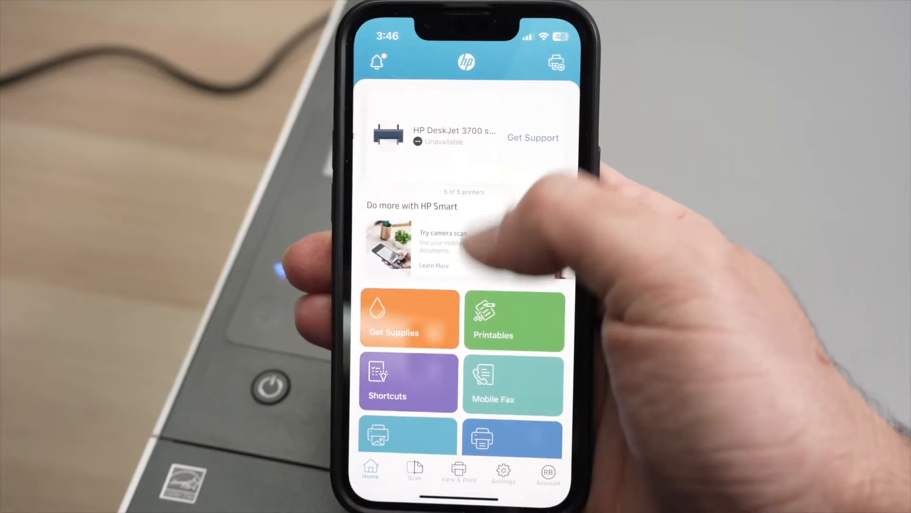
- Start adding a printer and choose New printer to list nearby printers
scroll(down, 3)
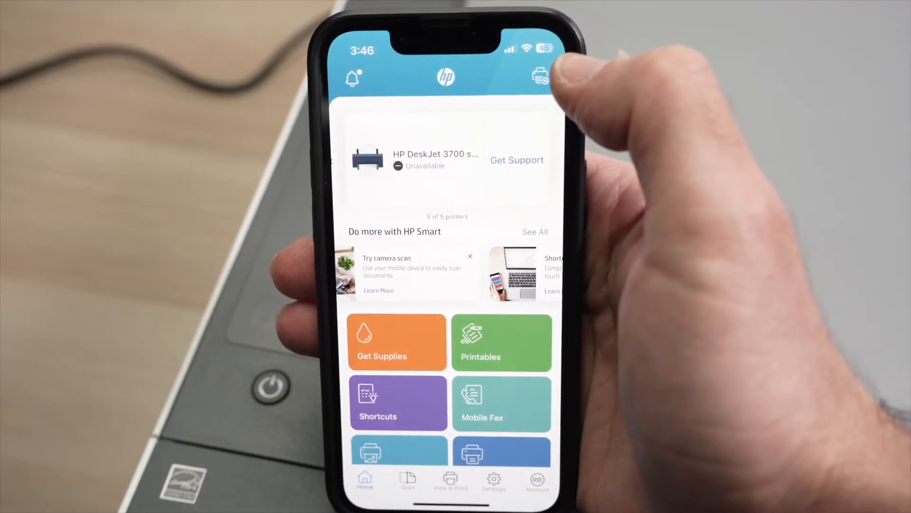
click(538, 76)
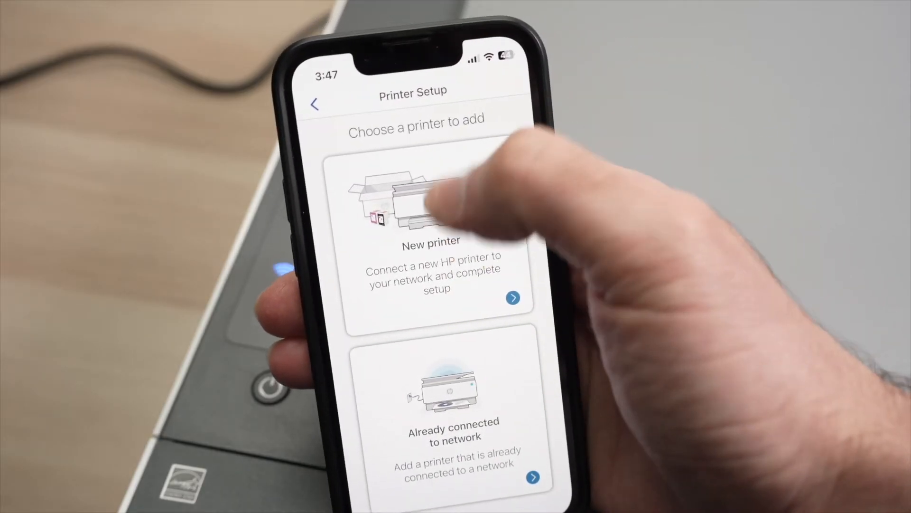
click(431, 239)
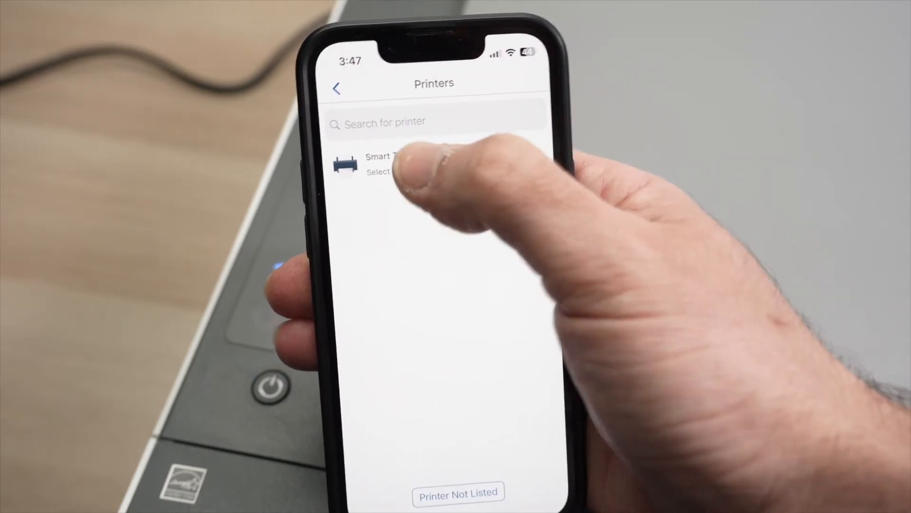
click(376, 169)
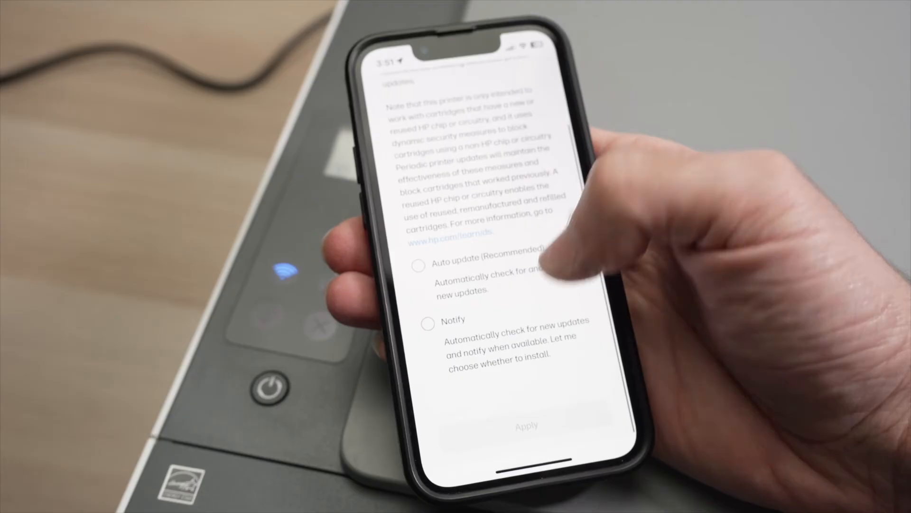
- Choose Auto update (Recommended) and complete setup, landing on the Document scan screen
click(419, 266)
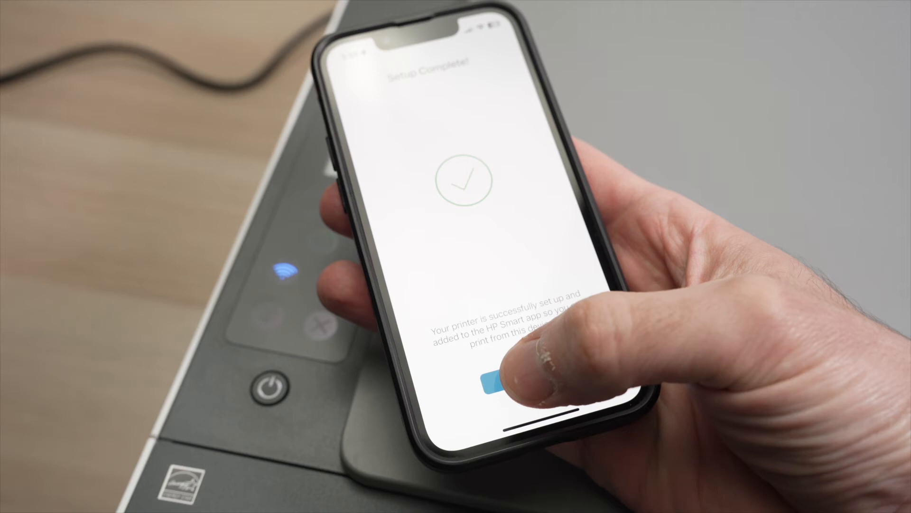
click(495, 386)
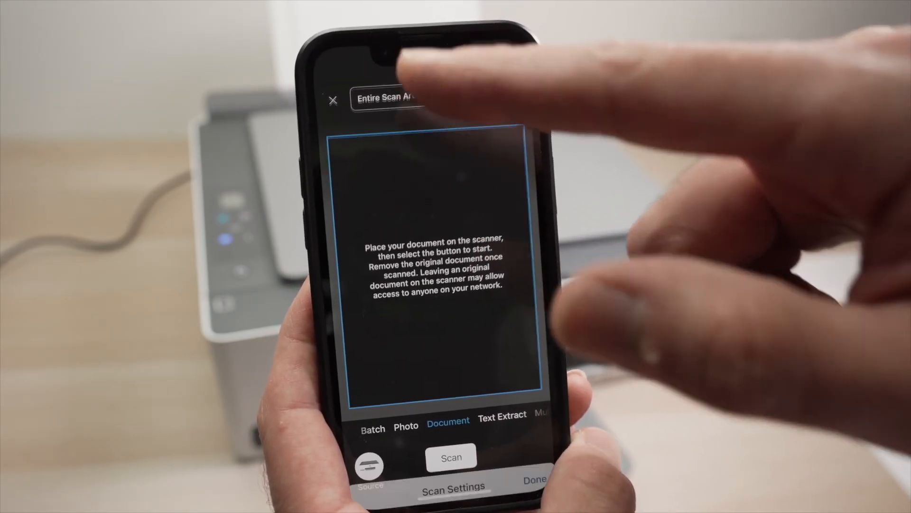
- Set scan page size to Letter, keep Normal (200 dpi) quality, and return to Document scan
click(452, 488)
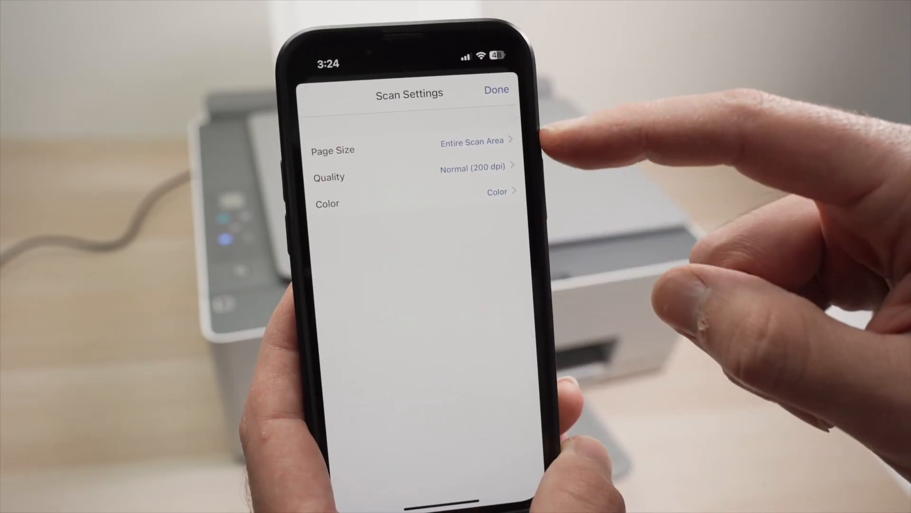
click(473, 141)
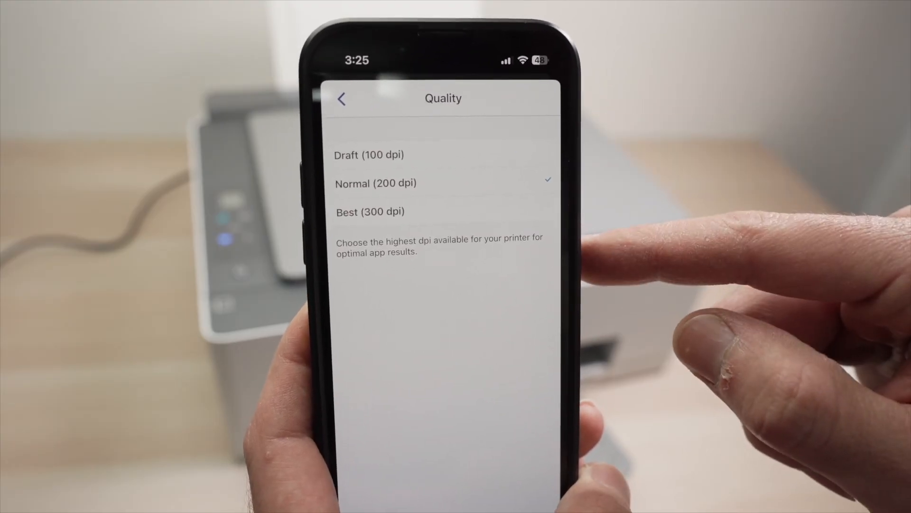
click(342, 98)
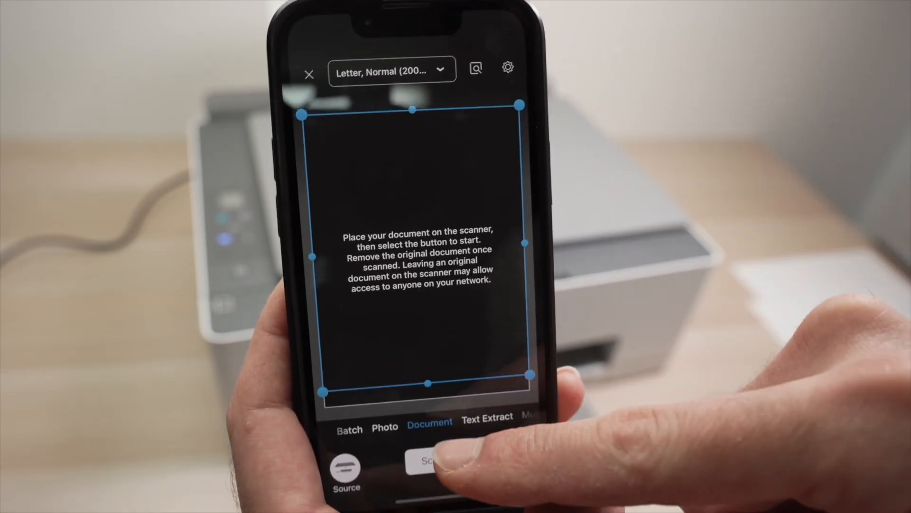
- Scan the Printer Insider page from the glass into the Detect Edges step
click(431, 465)
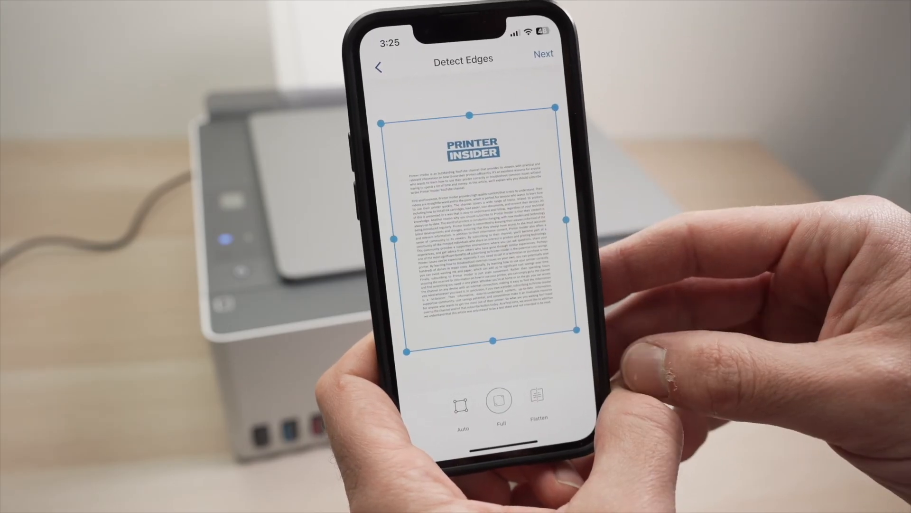
click(543, 53)
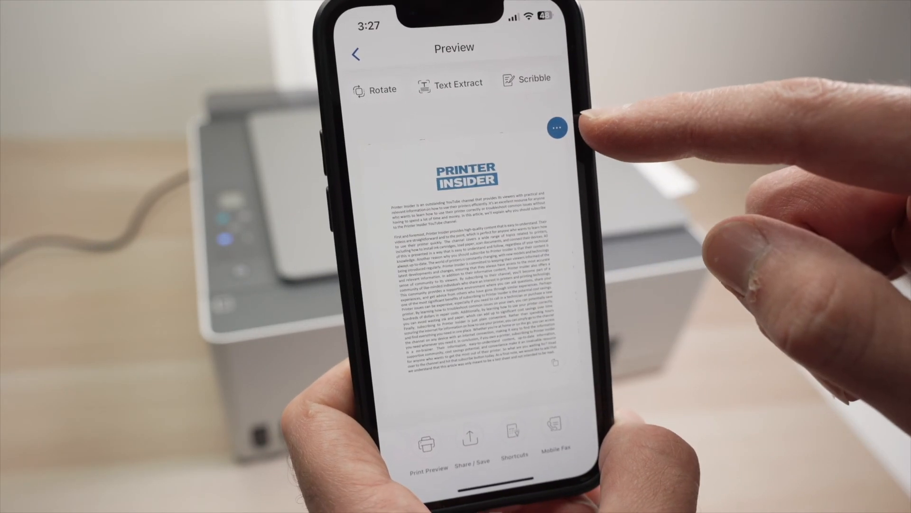
- Expand the ellipsis menu of extra options for the previewed scan
click(558, 128)
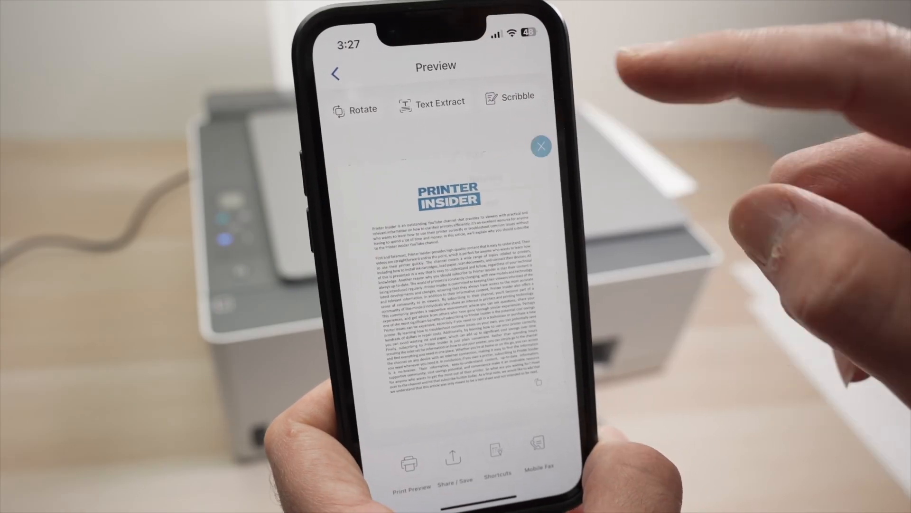